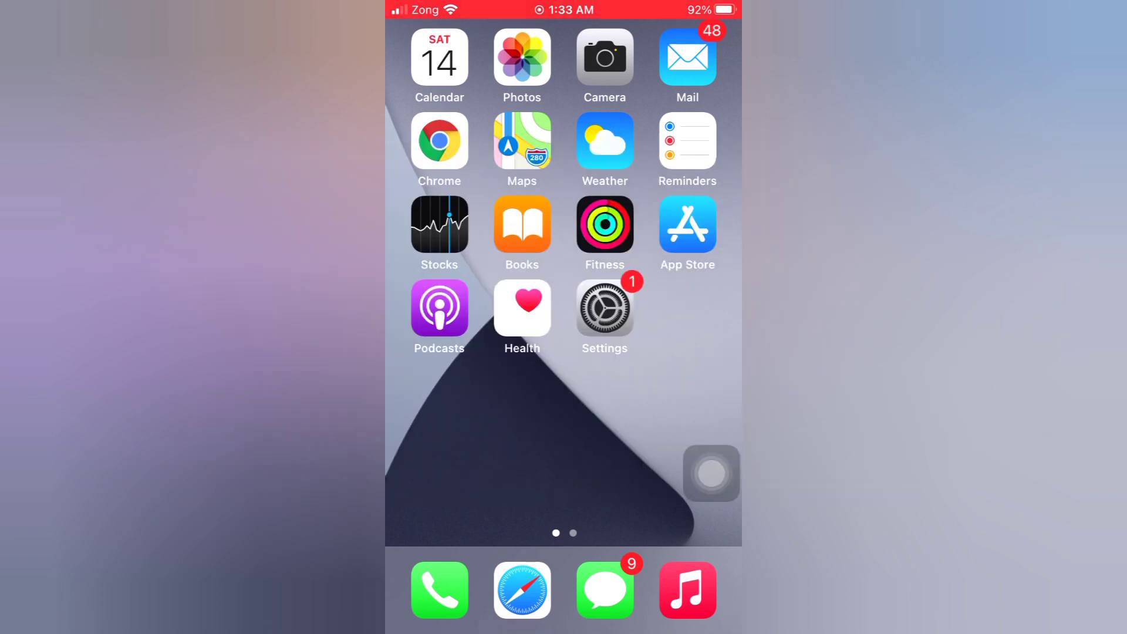
# Toggle Airplane Mode, then switch Mobile Data off and back on
pyautogui.click(604, 308)
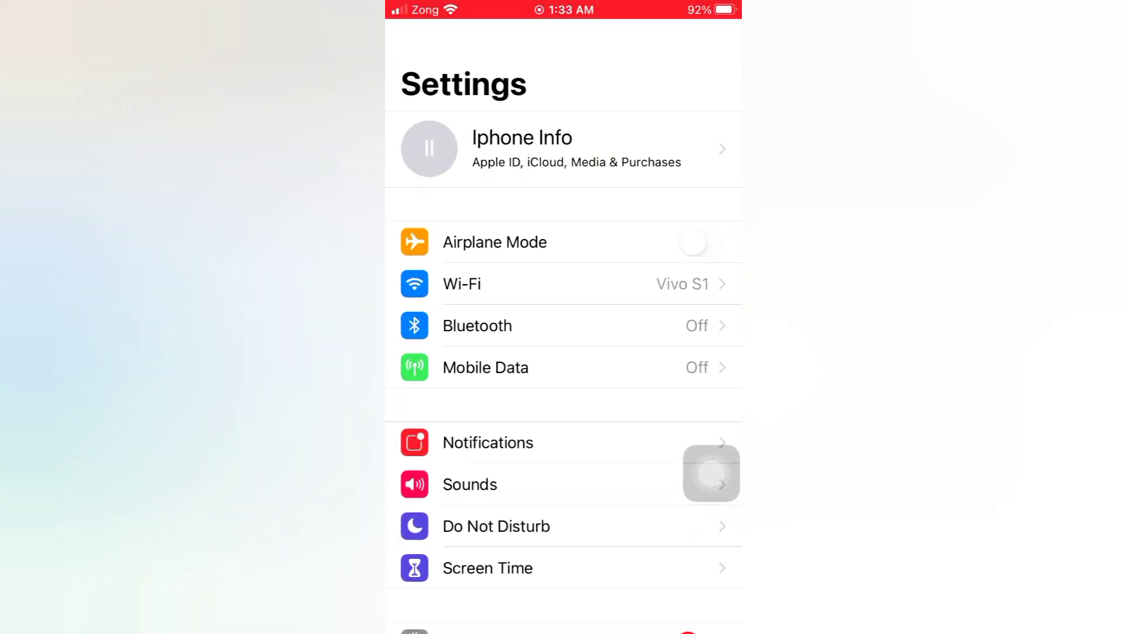
pyautogui.click(702, 242)
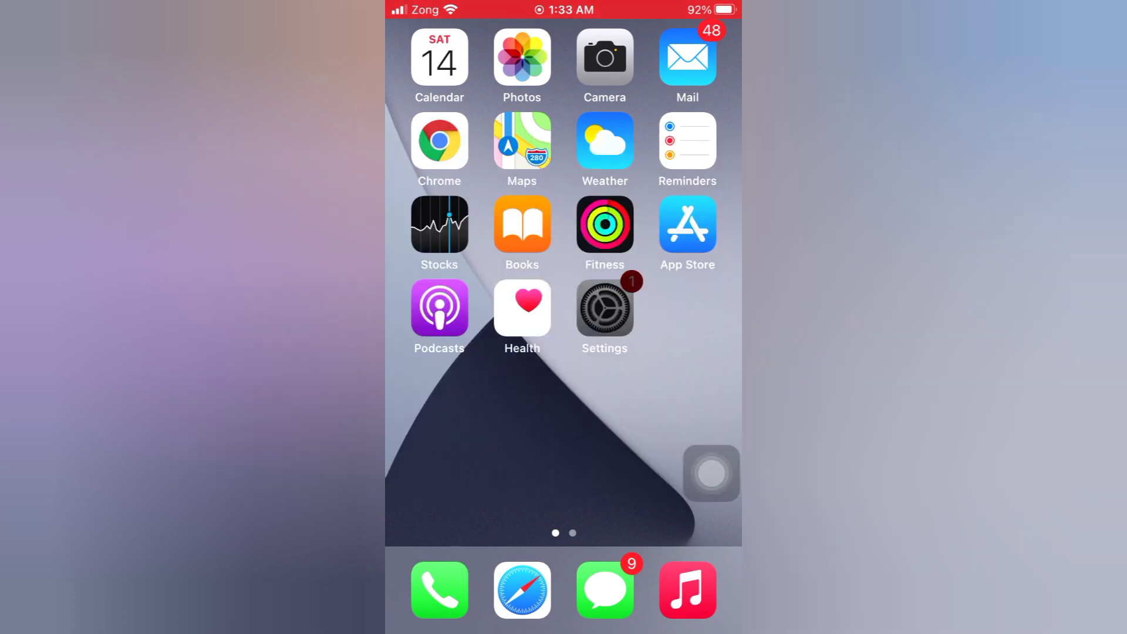
pyautogui.click(604, 308)
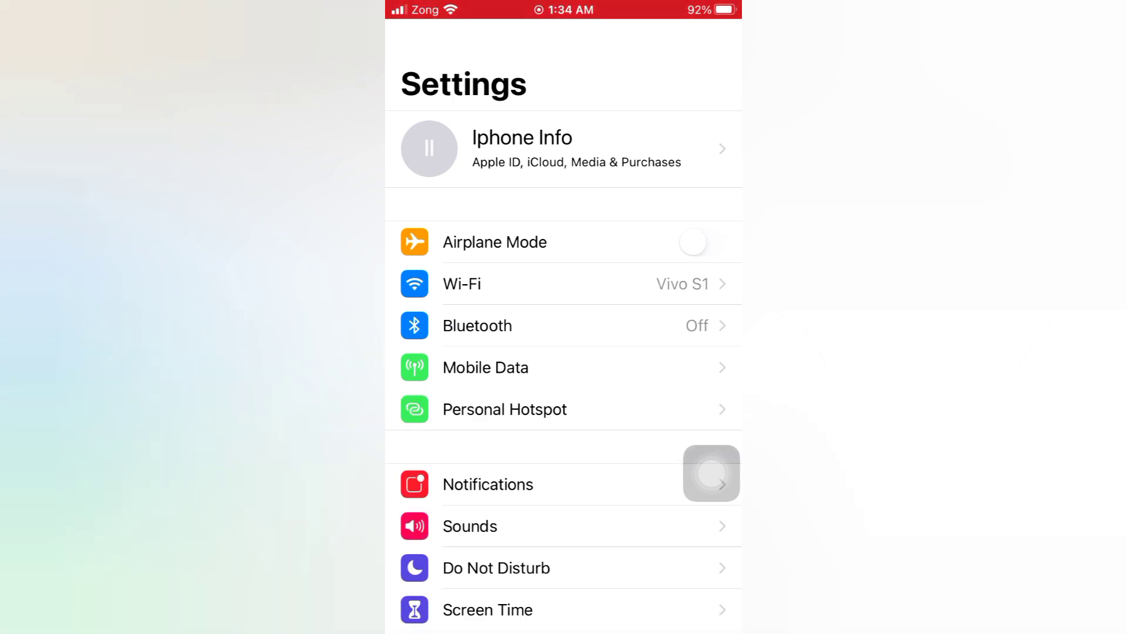
pyautogui.click(486, 368)
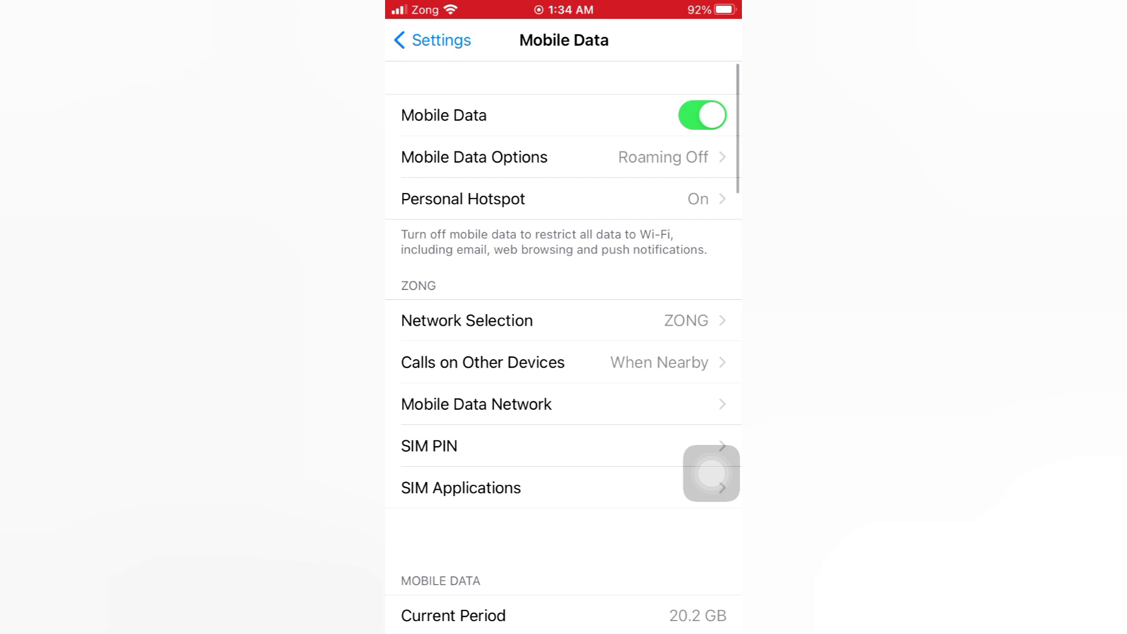
pyautogui.click(702, 115)
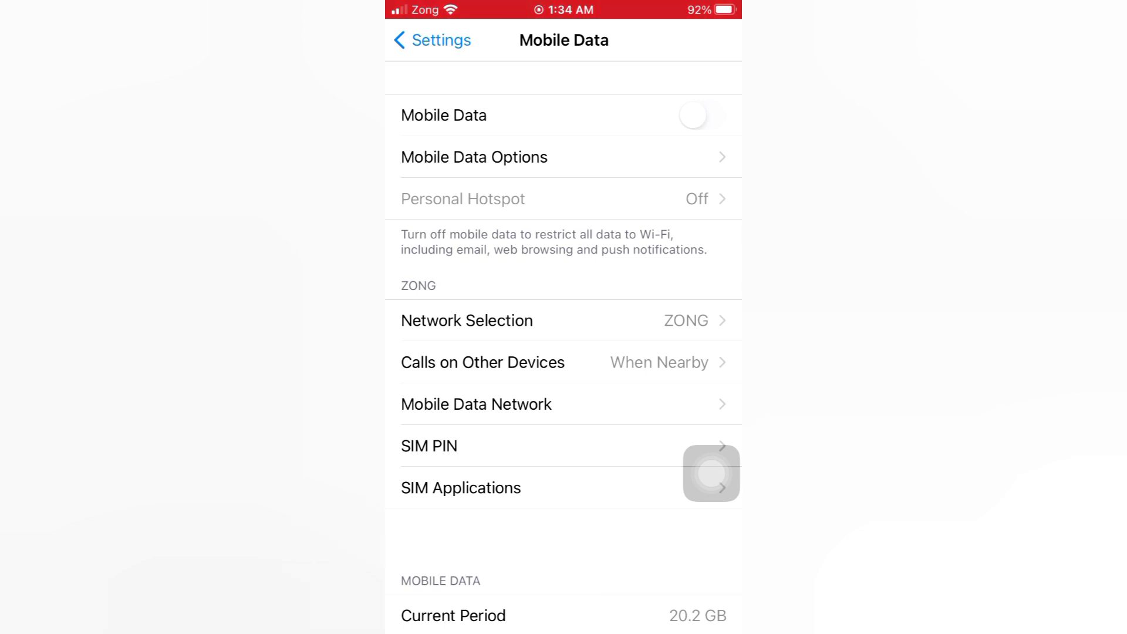
pyautogui.click(702, 115)
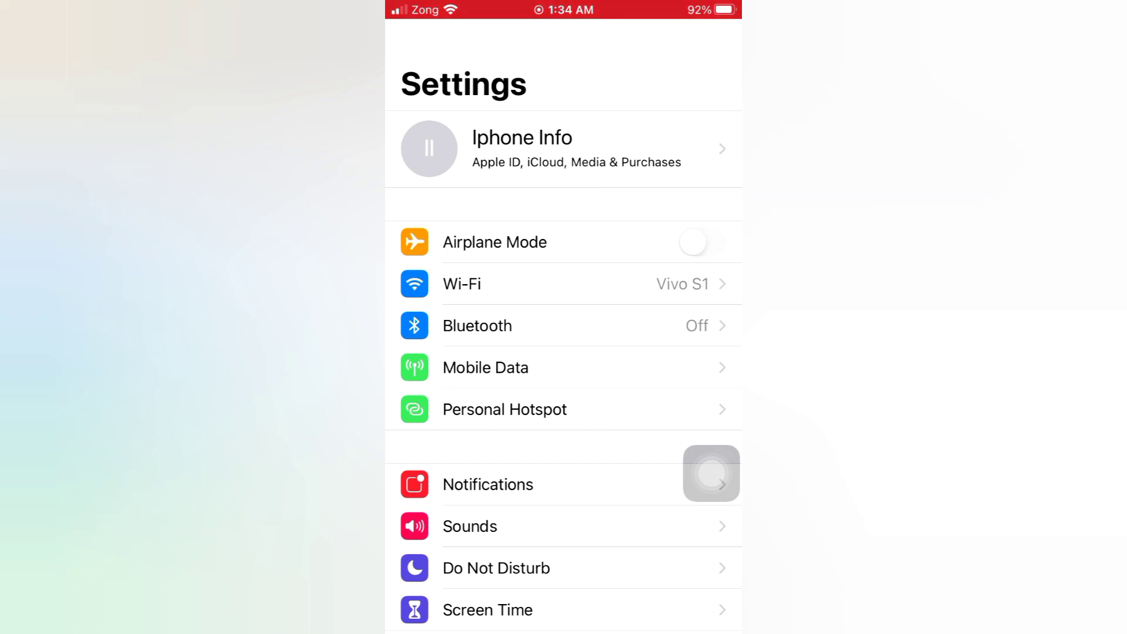
# Turn Wi-Fi off and on to rejoin Vivo S1, then go to the home screen
pyautogui.click(461, 283)
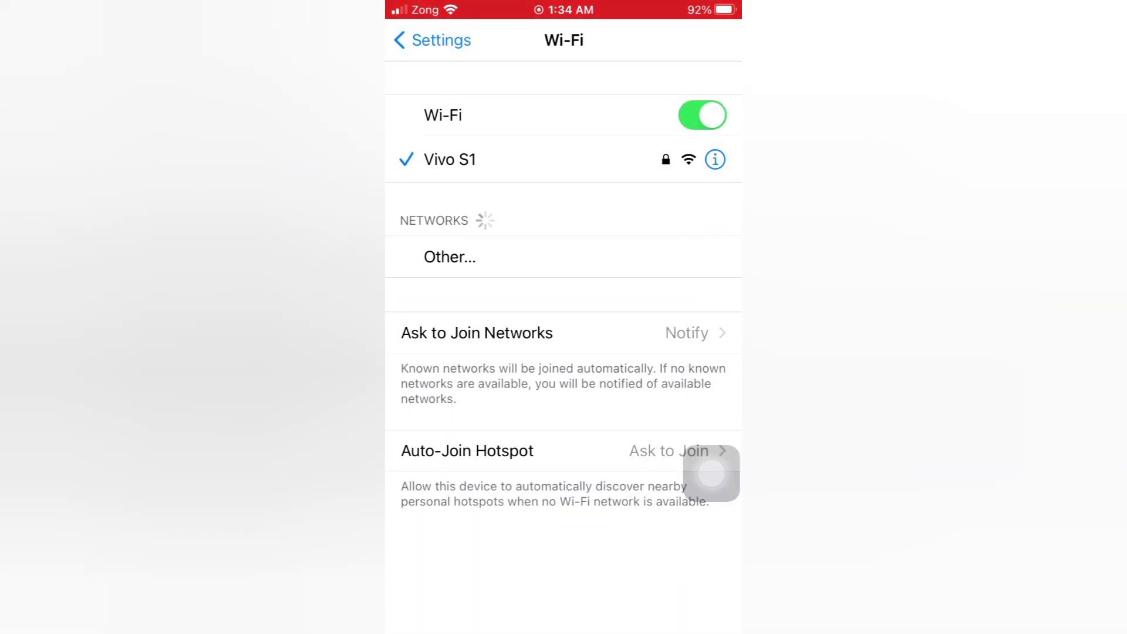
pyautogui.click(702, 115)
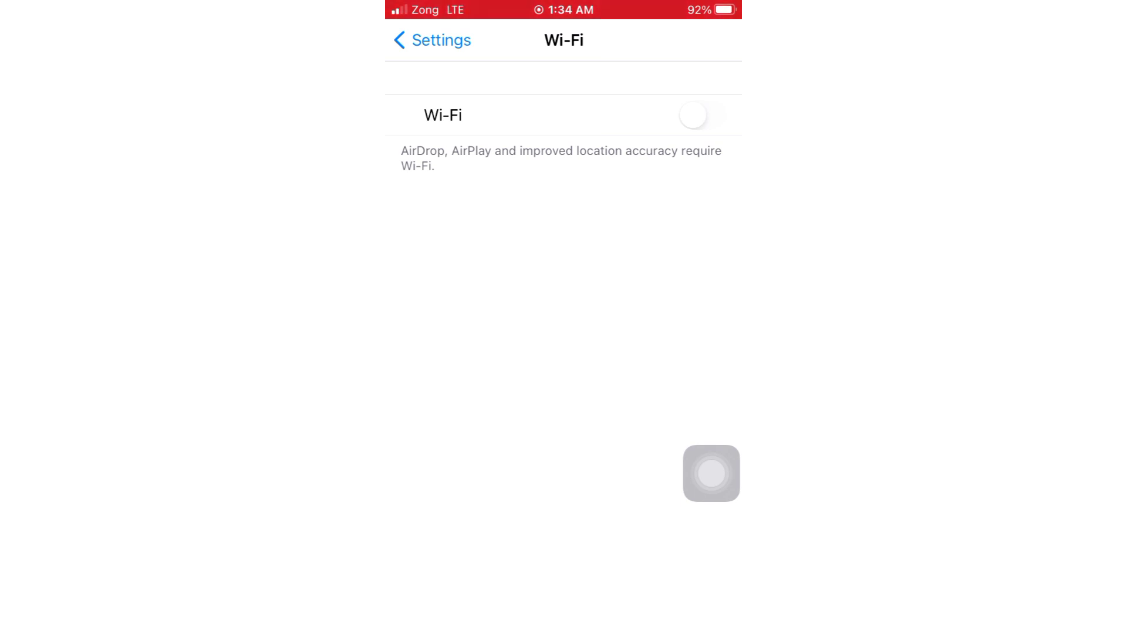
pyautogui.click(693, 115)
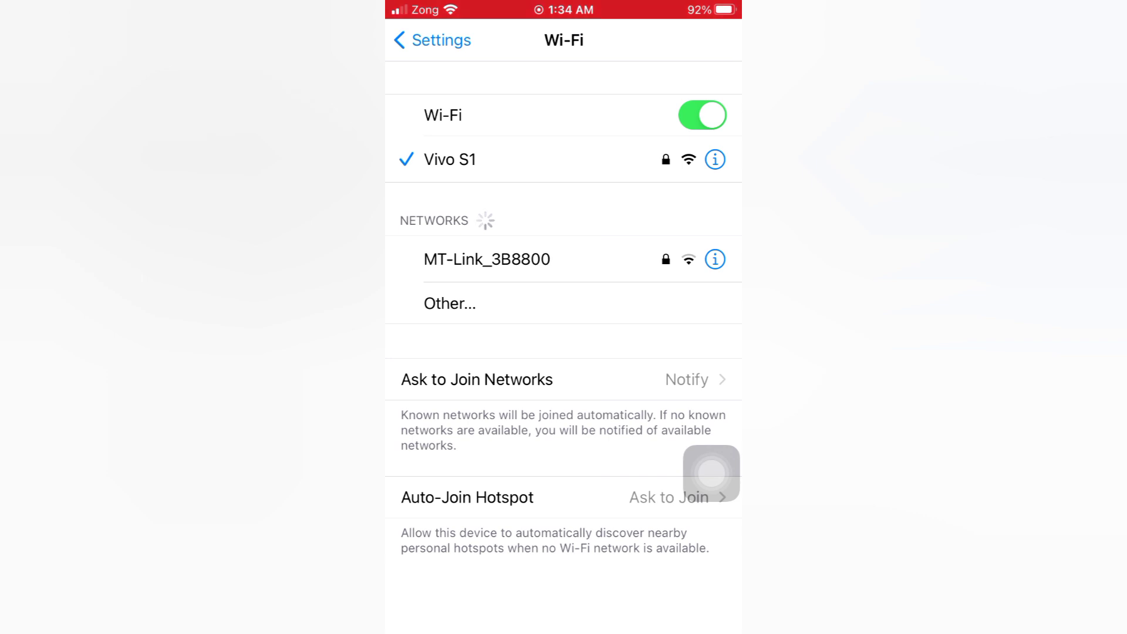
pyautogui.click(433, 39)
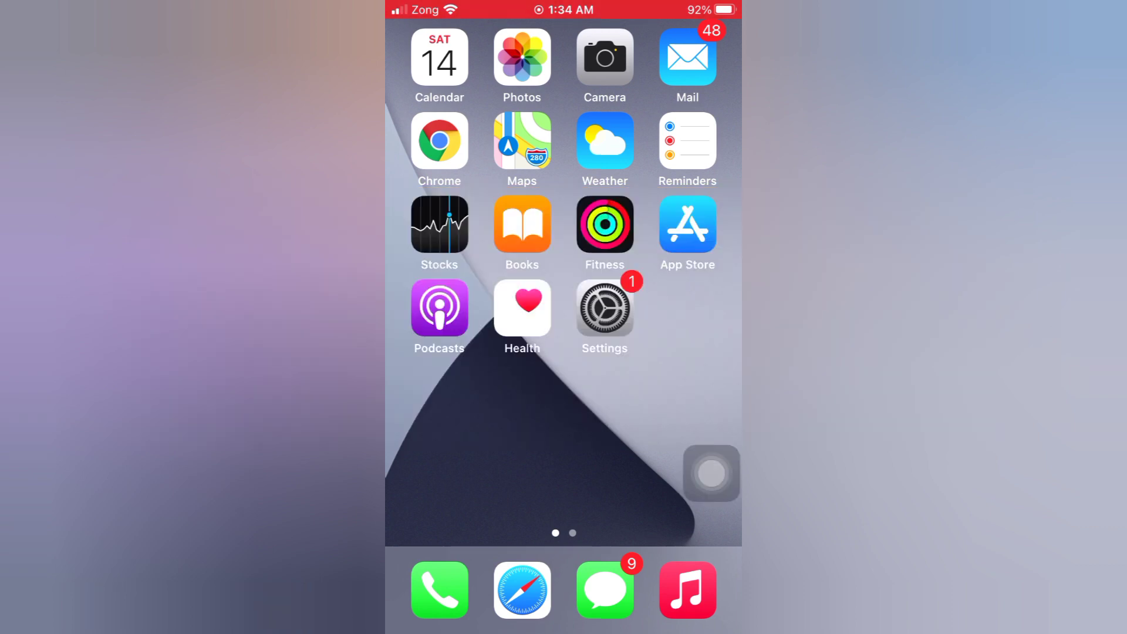
# Power the iPhone off with General > Shut Down, then reopen Settings once it's back
pyautogui.click(605, 308)
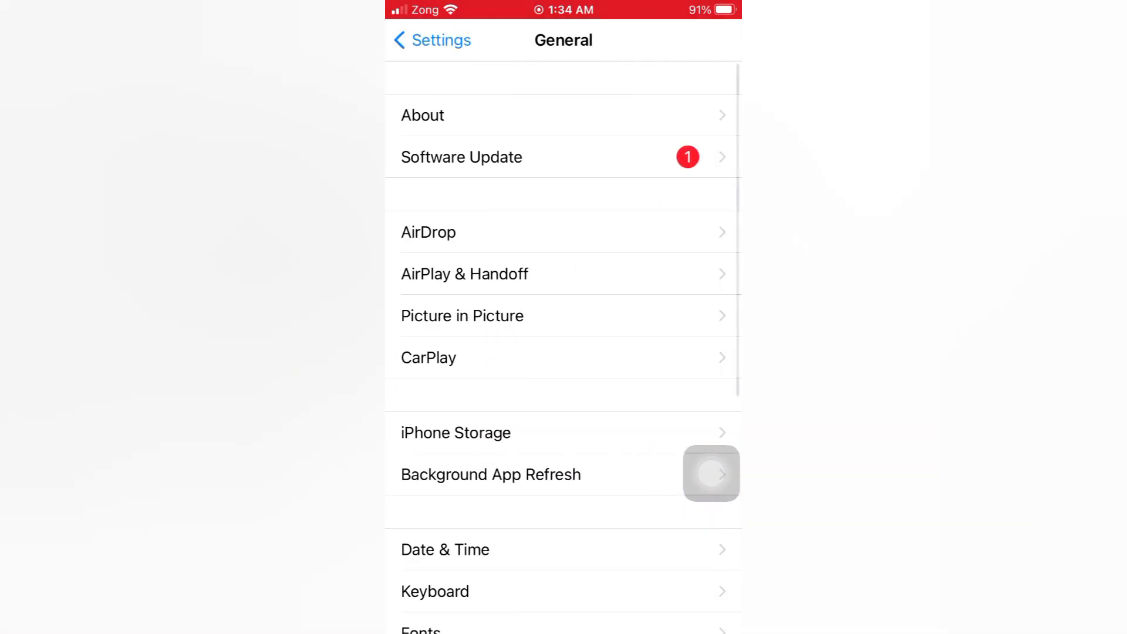
pyautogui.scroll(-3)
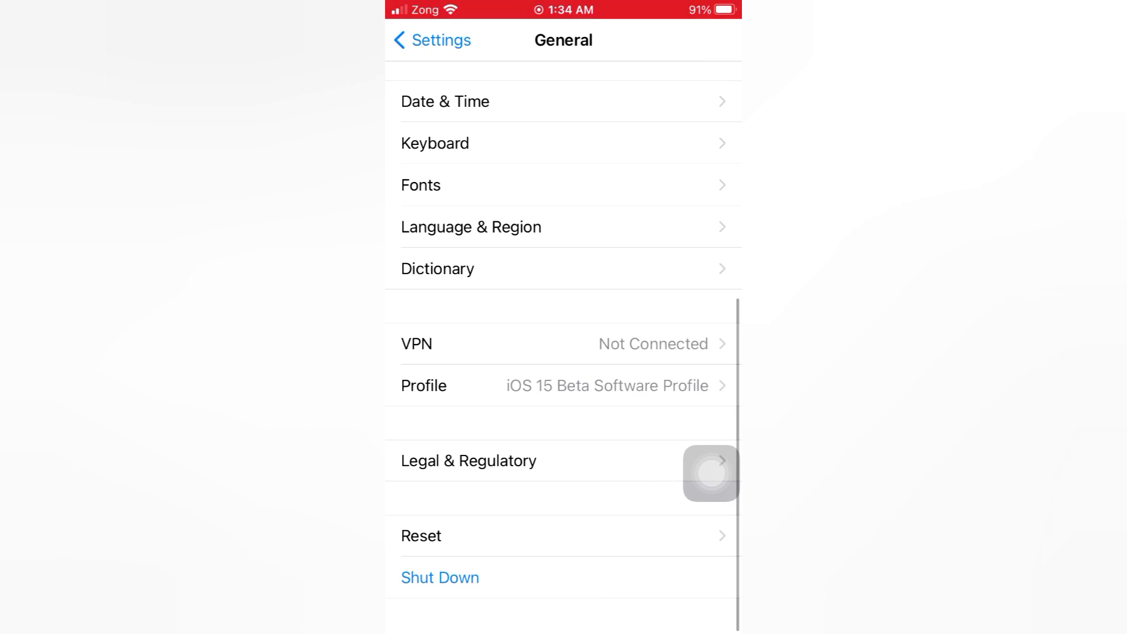
pyautogui.click(440, 577)
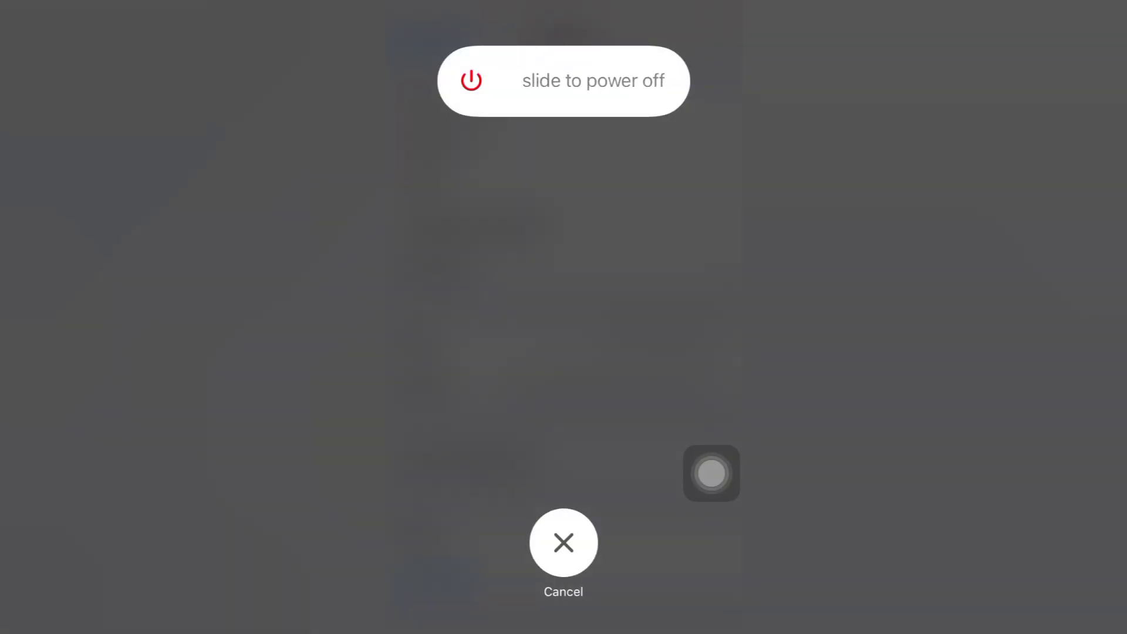
pyautogui.moveTo(470, 80); pyautogui.dragTo(513, 80)
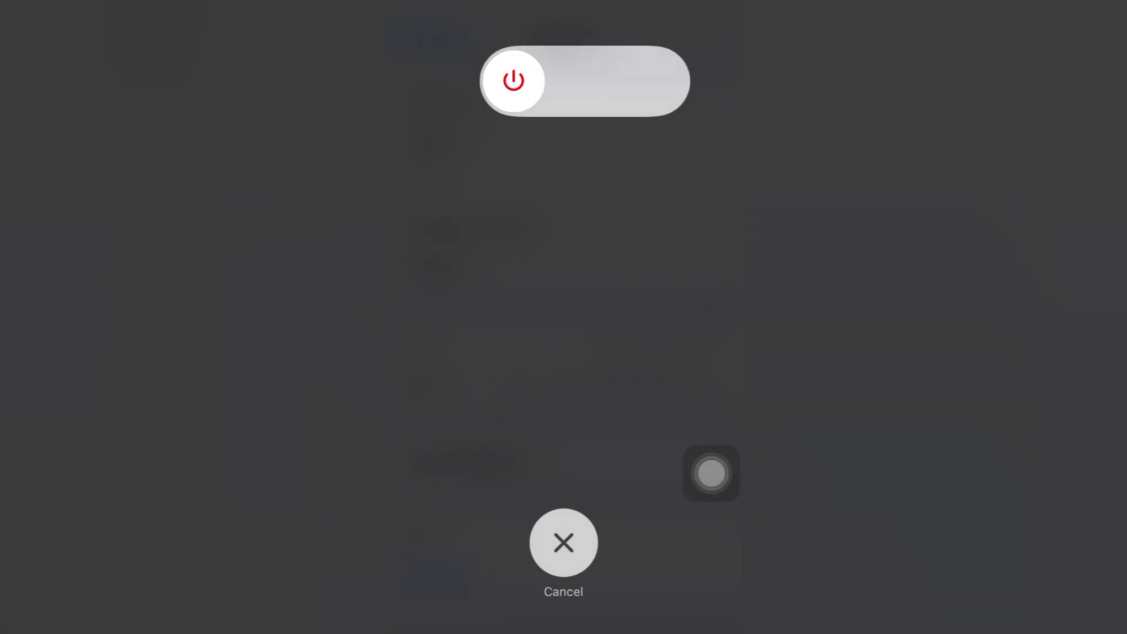
pyautogui.click(564, 543)
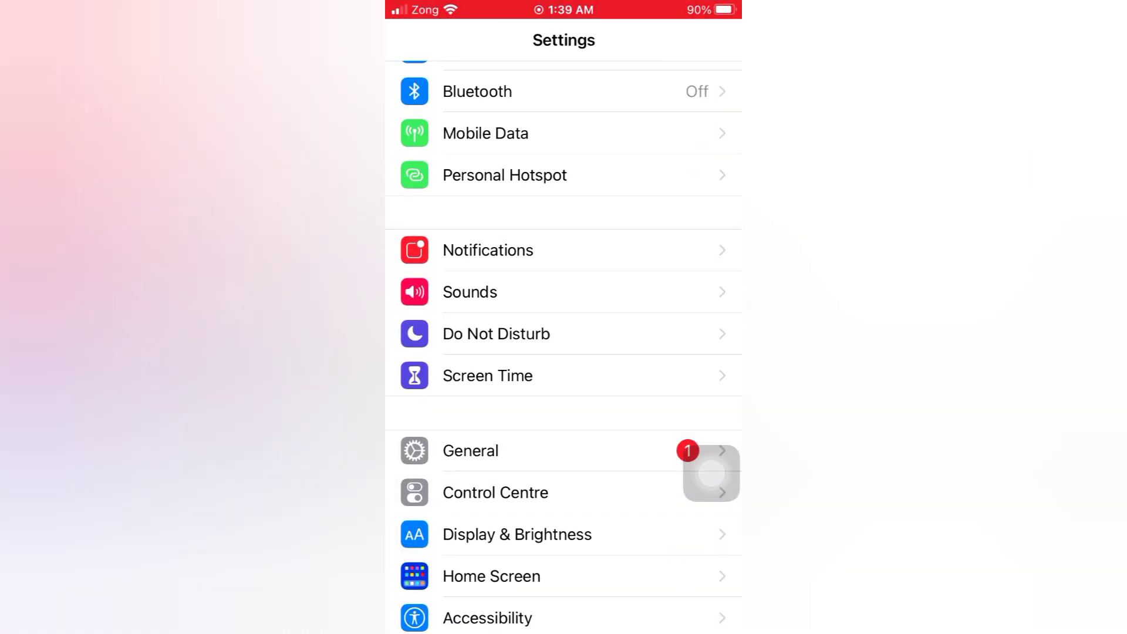
# Check Software Update: iOS 15 Developer Beta 5 lacks storage to install; return home
pyautogui.click(471, 451)
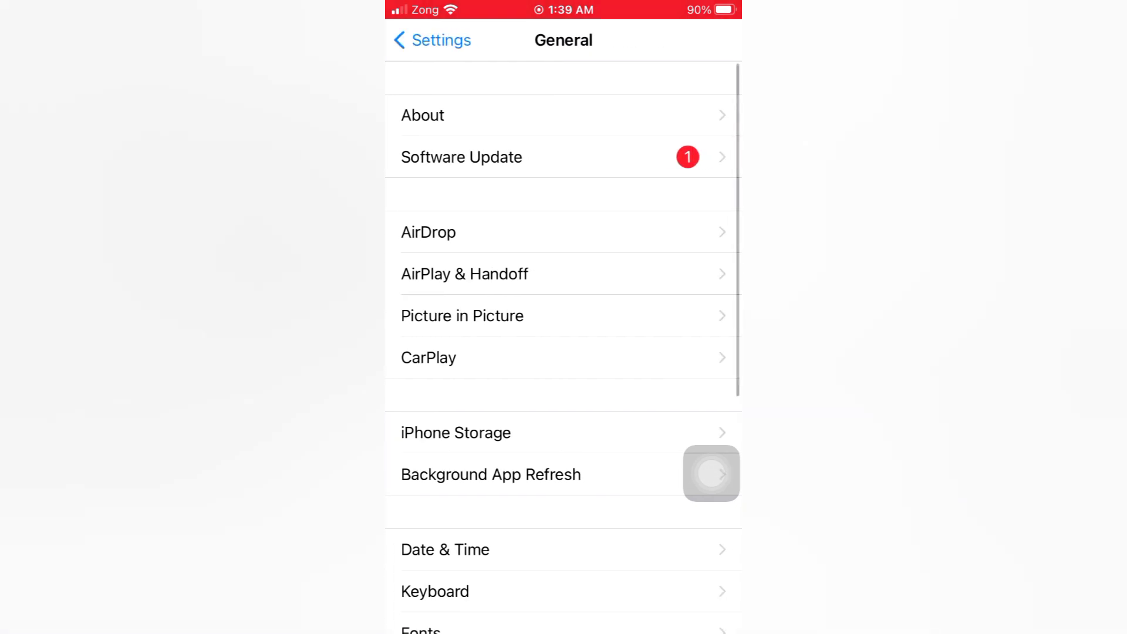
pyautogui.click(461, 156)
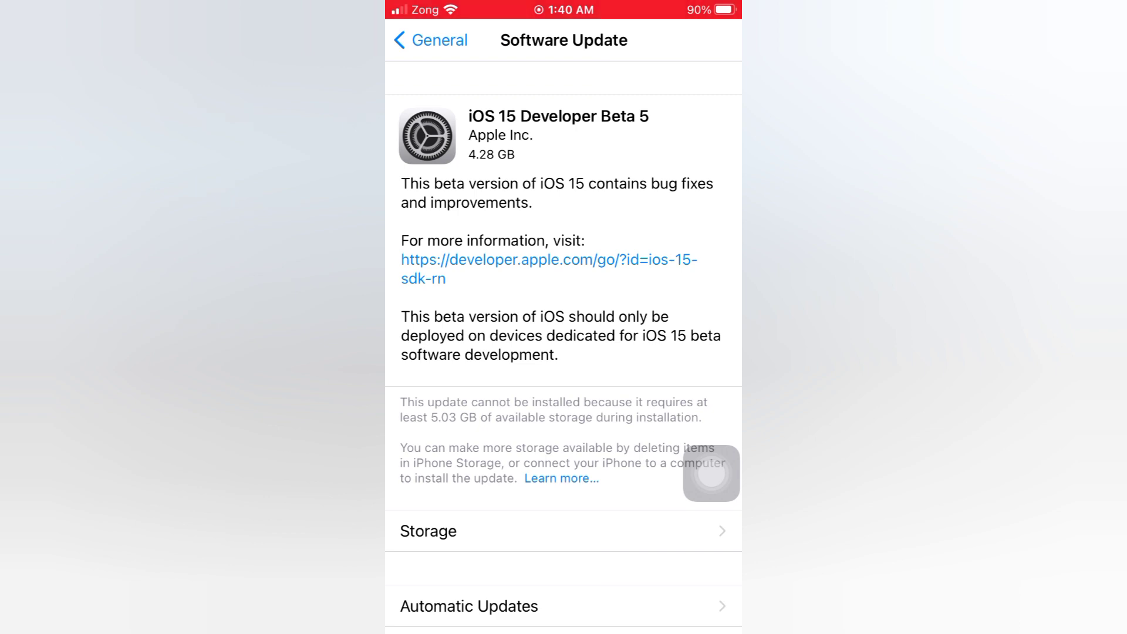
pyautogui.click(429, 39)
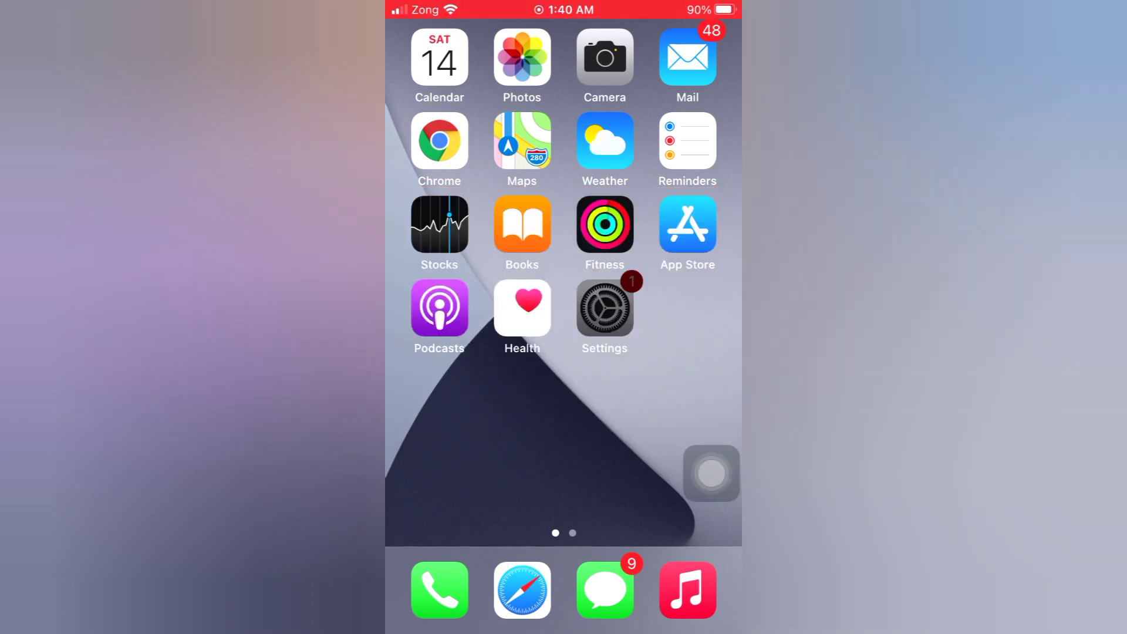
# Show the Reset Network Settings confirmation under General > Reset without confirming it
pyautogui.click(604, 308)
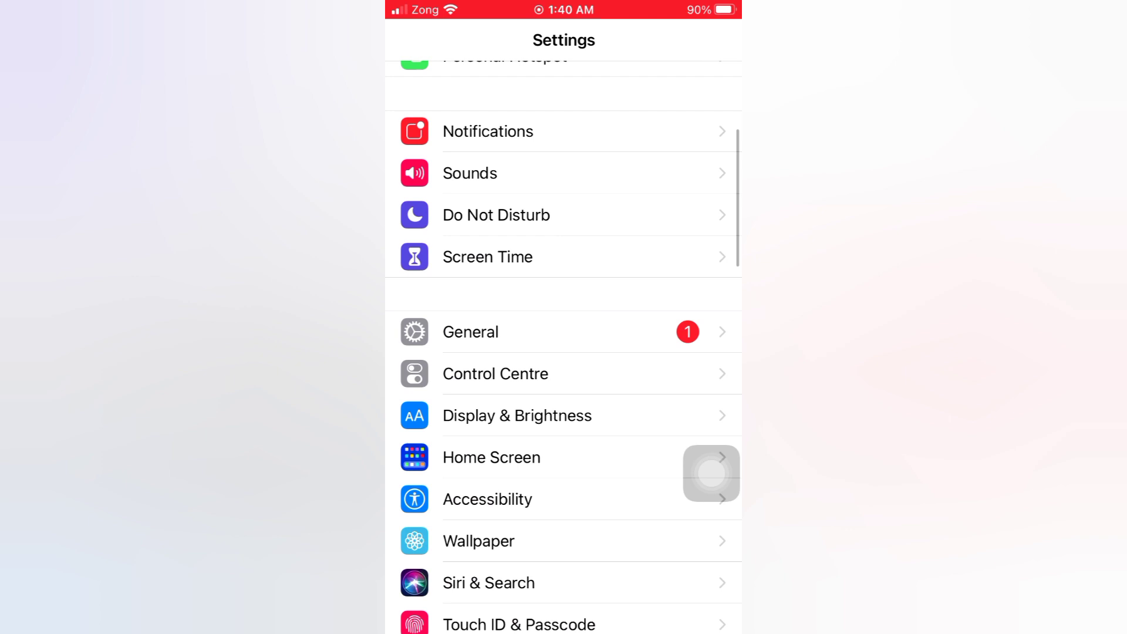
pyautogui.click(471, 331)
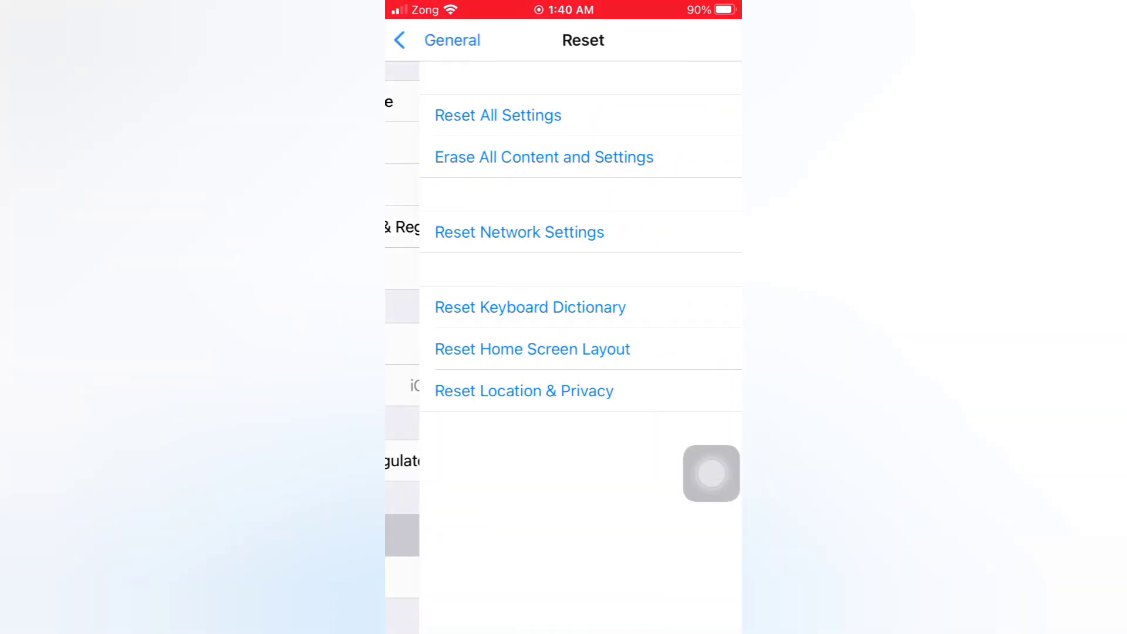
pyautogui.click(519, 231)
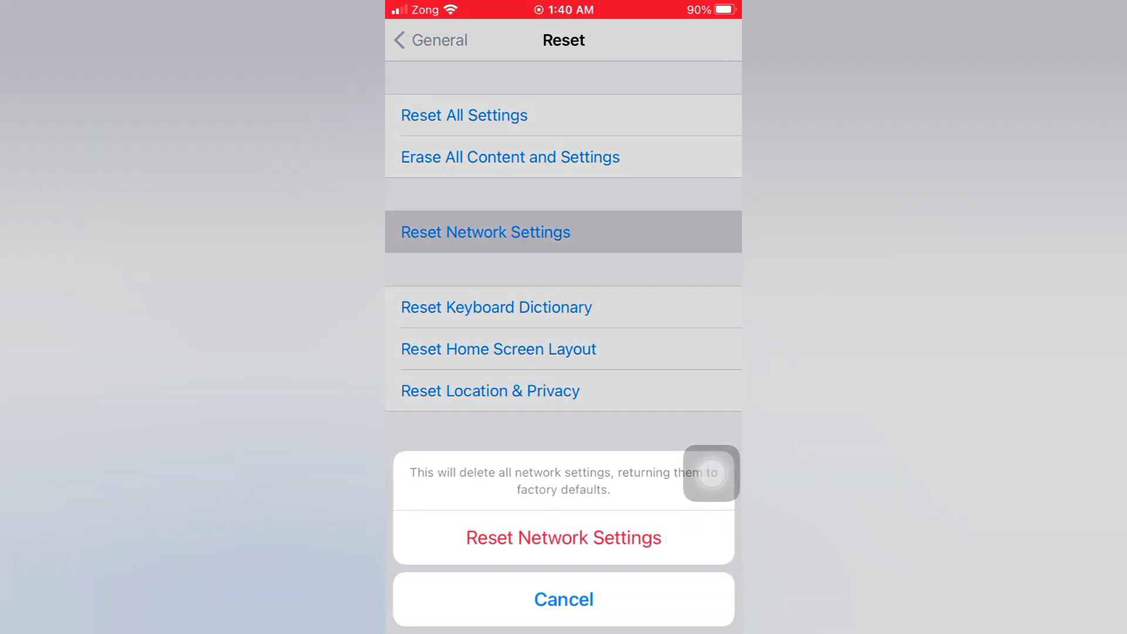